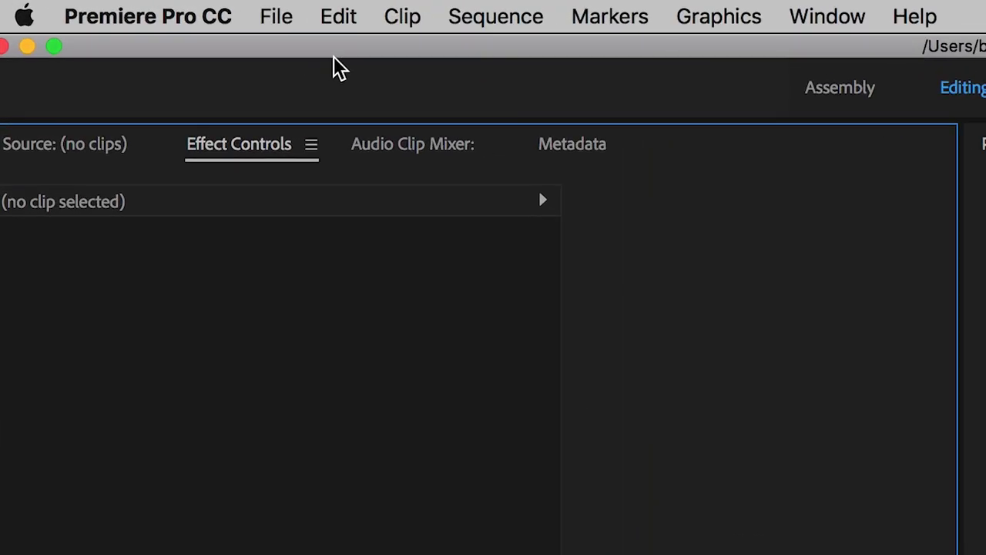
# Step: Create a new sequence with Custom editing mode and a 23.976 fps timebase
pyautogui.click(276, 15)
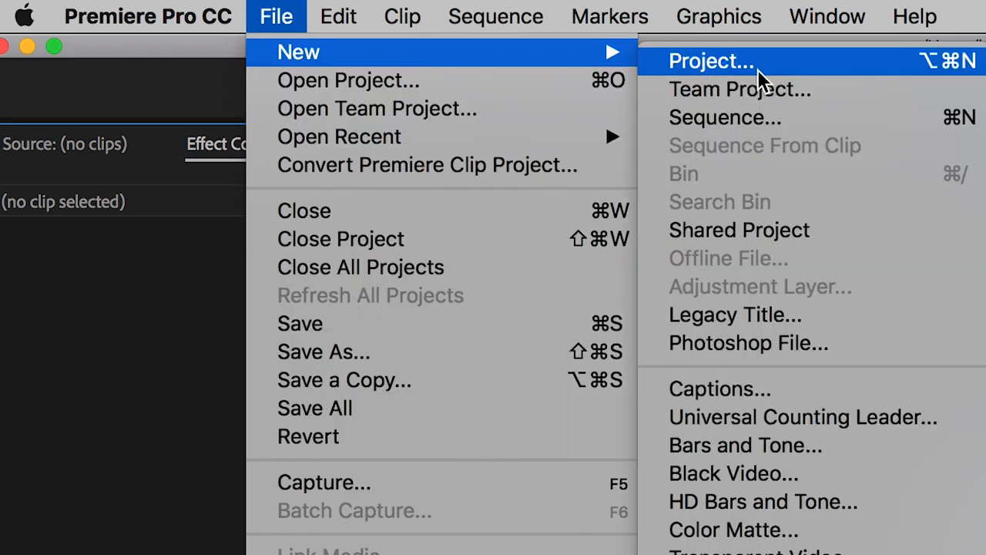
pyautogui.click(725, 117)
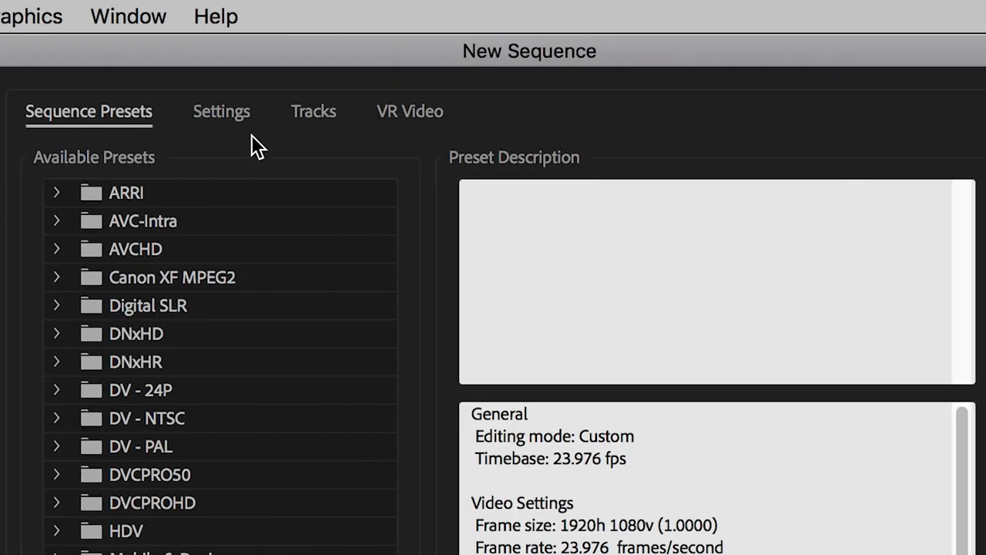
pyautogui.click(221, 111)
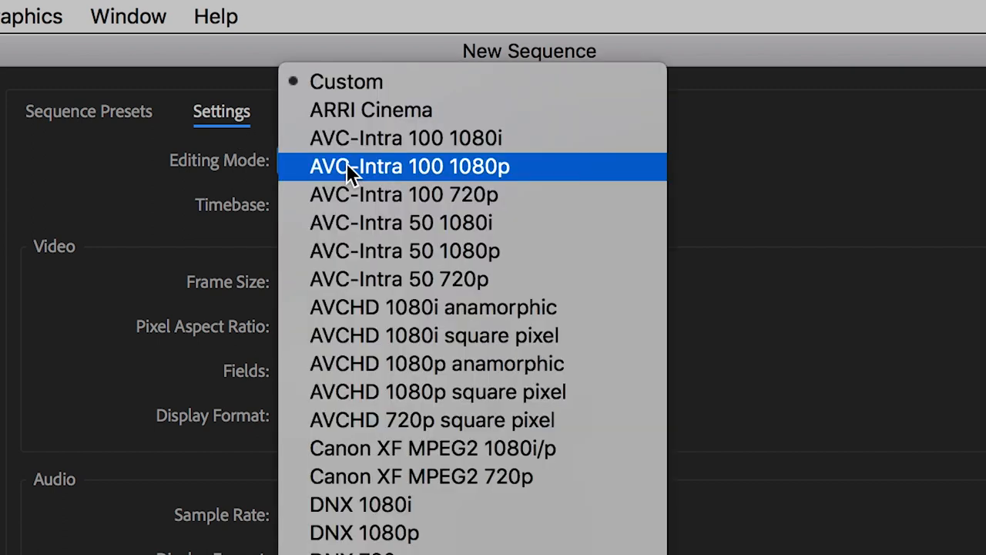
pyautogui.click(346, 81)
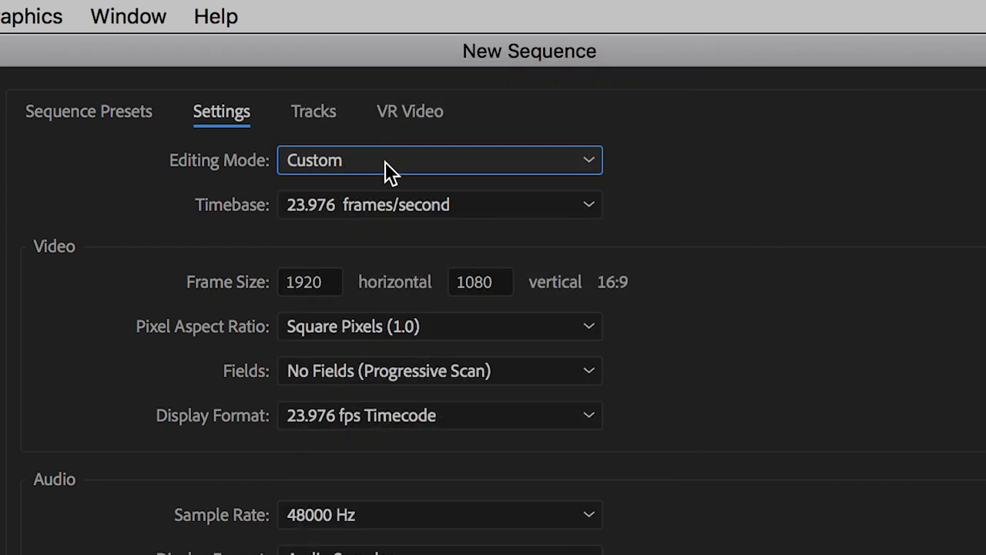
pyautogui.click(439, 204)
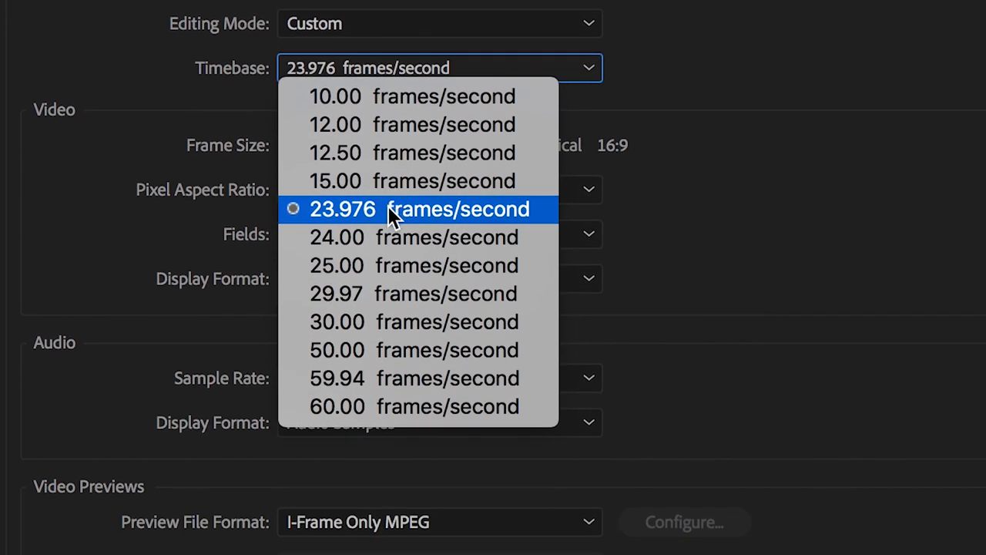
pyautogui.click(414, 209)
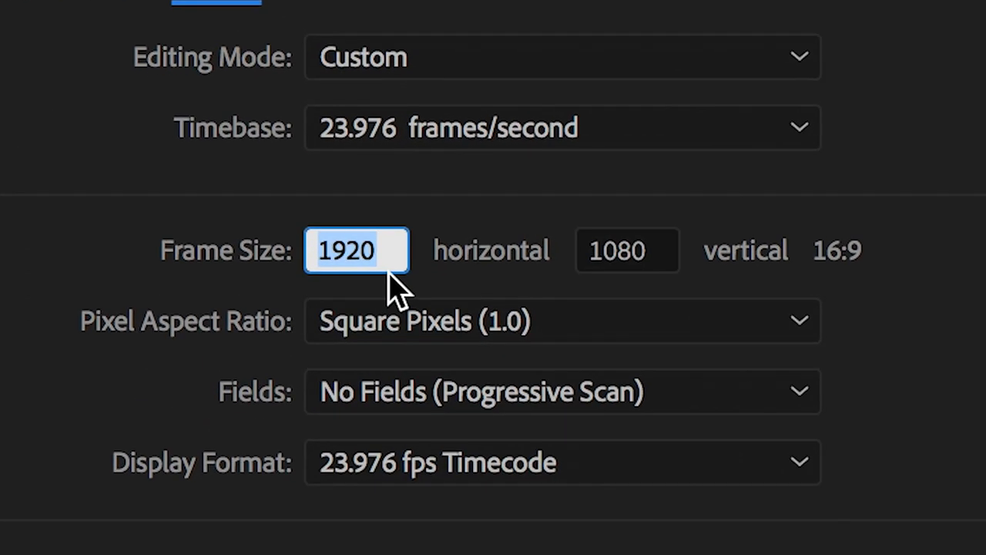
# Step: Enter an 820×462 frame size and name the sequence 'Facebook Cover Video'
pyautogui.write('8')
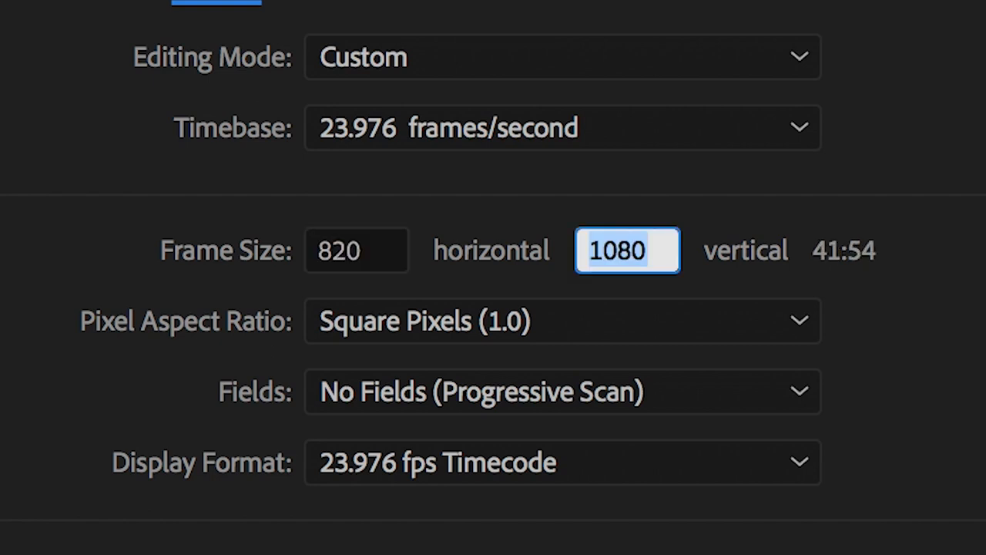
pyautogui.write('46')
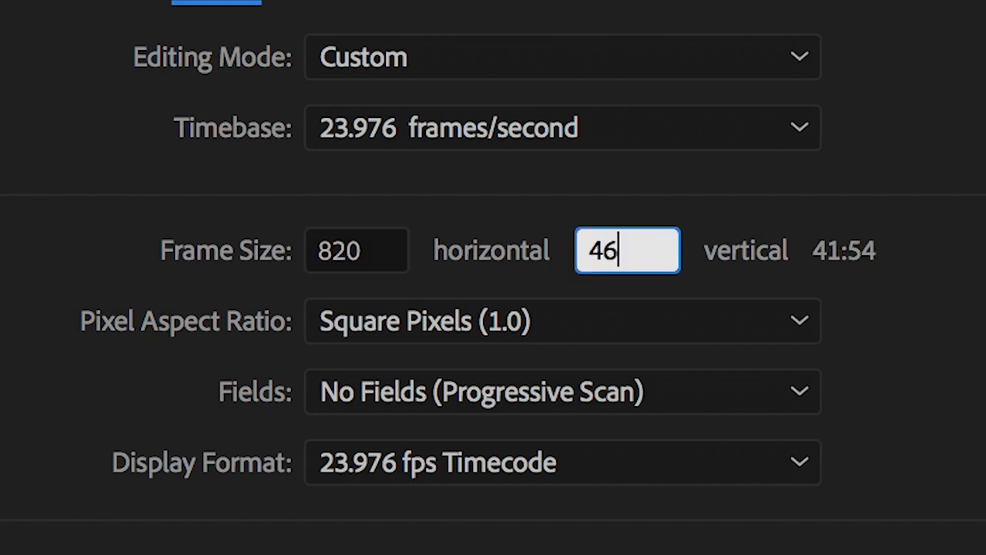
pyautogui.write('2')
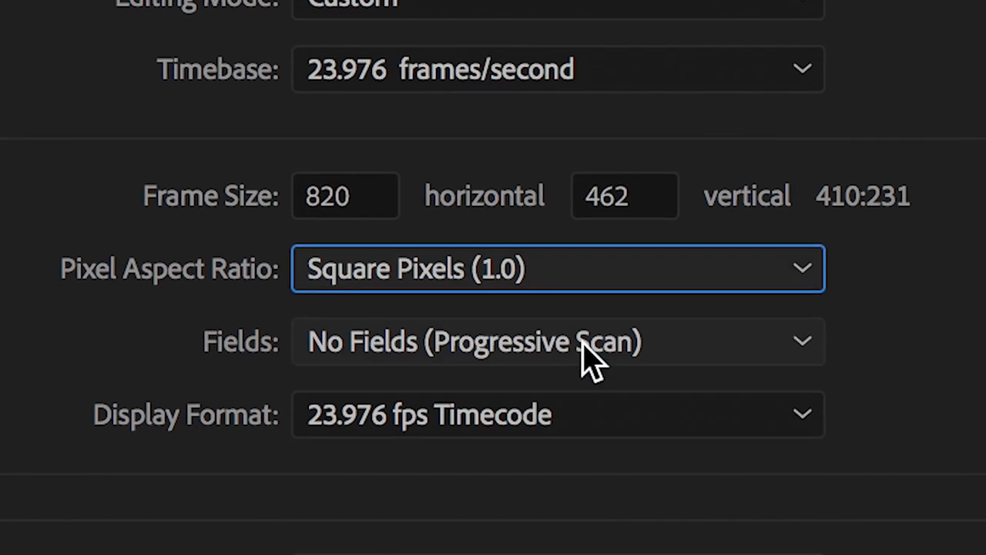
pyautogui.scroll(-3)
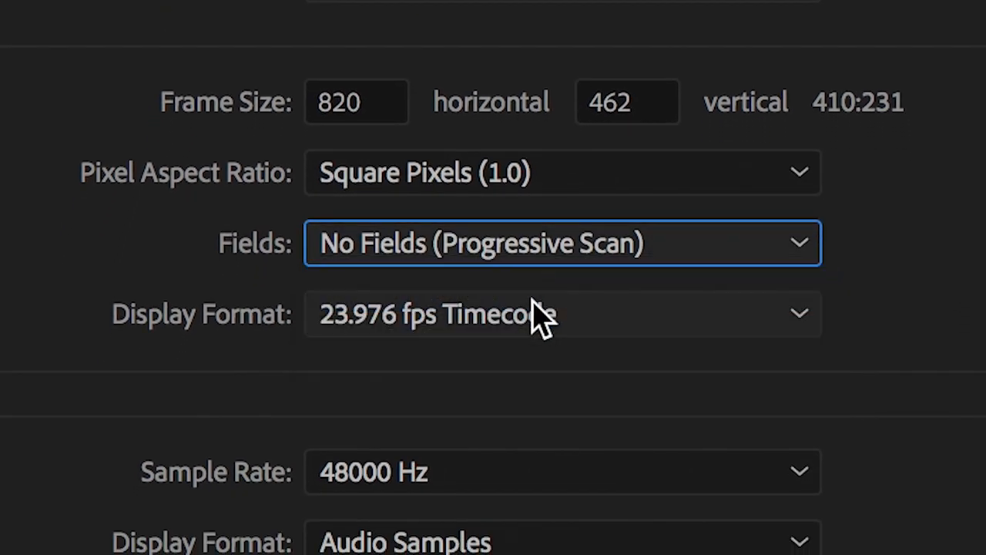
pyautogui.scroll(-3)
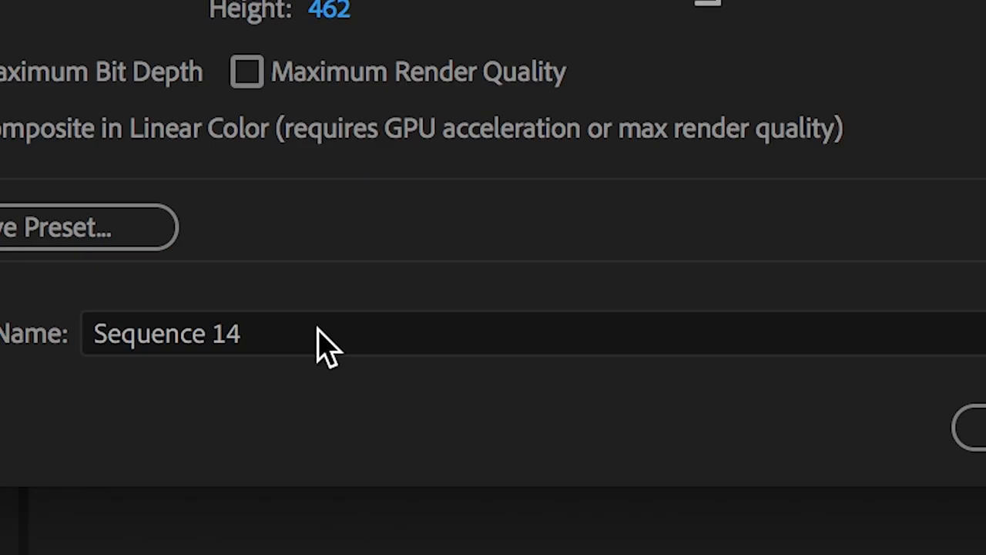
pyautogui.write('Fa')
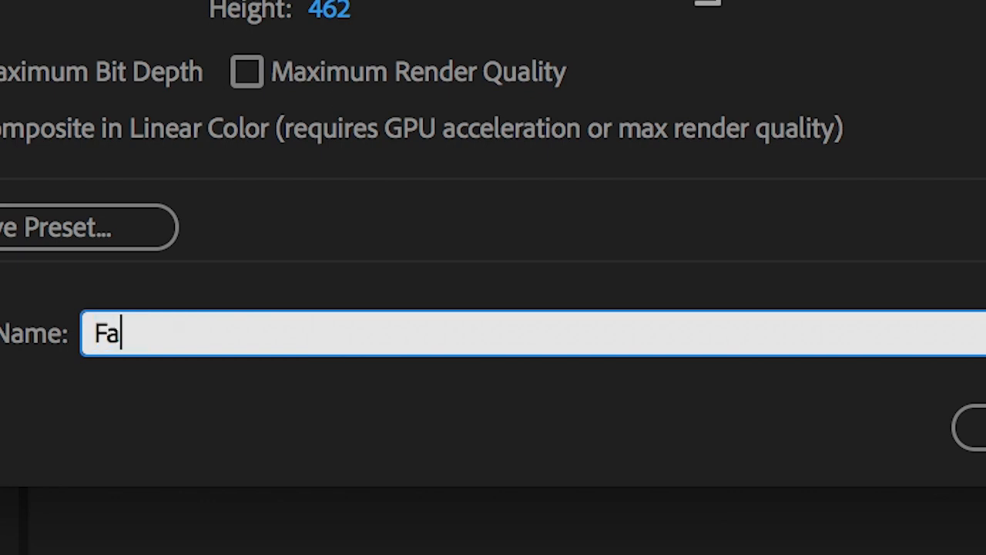
pyautogui.write('cebook Co')
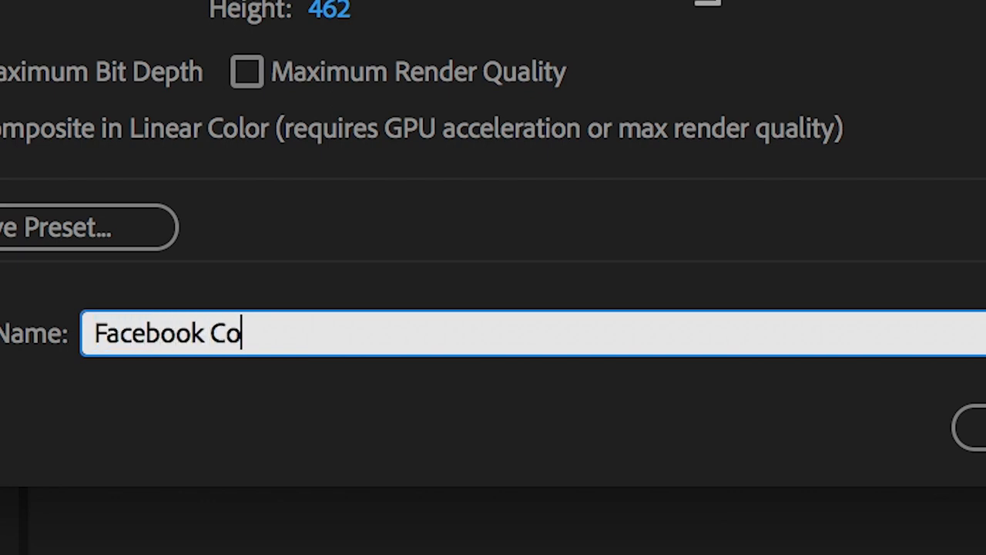
pyautogui.write('ver Video')
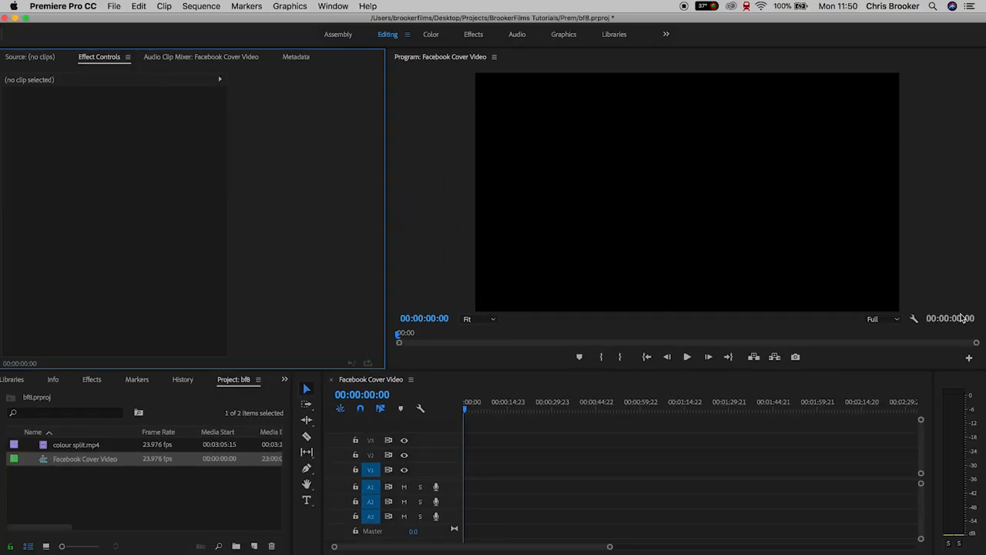
pyautogui.moveTo(35, 428)
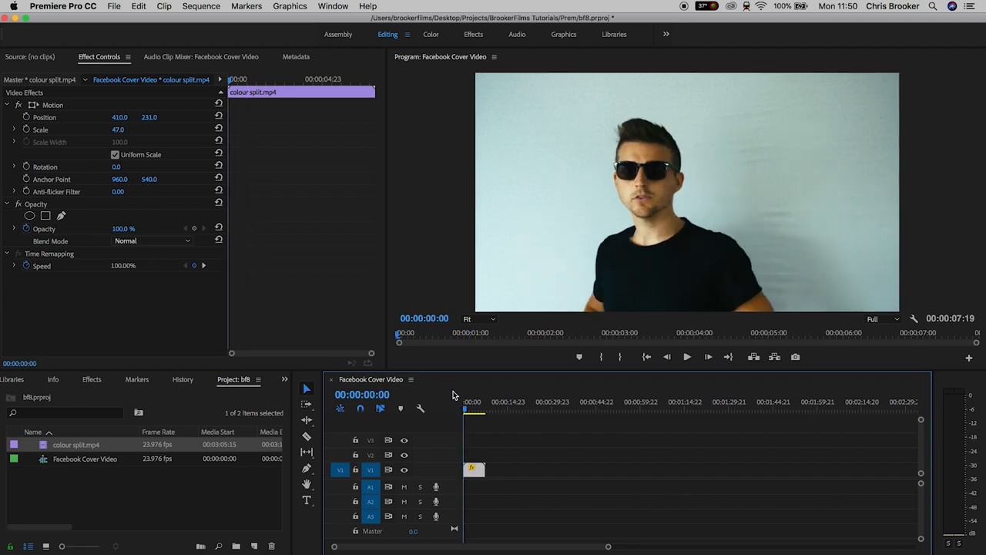
pyautogui.moveTo(491, 402)
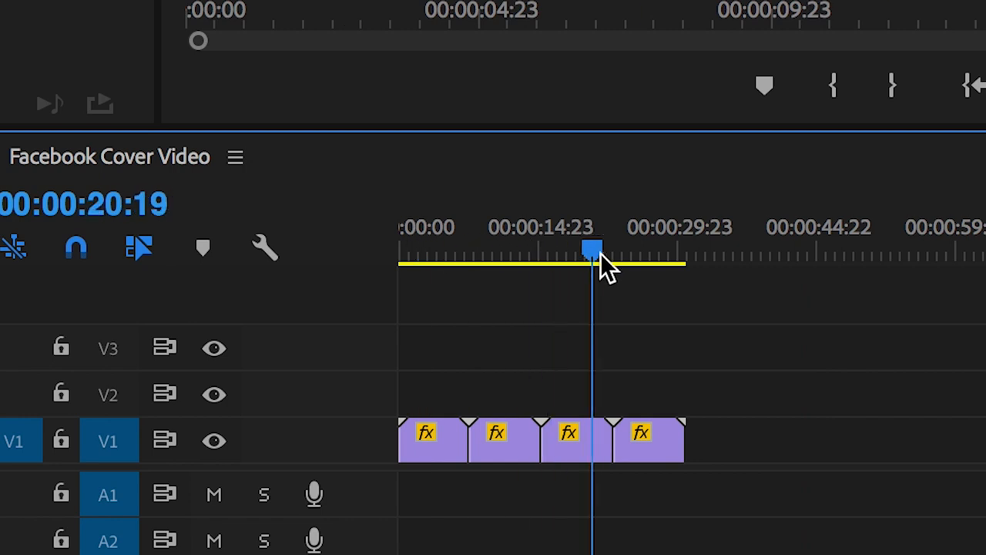
# Step: Scrub the playhead back through the four clips to the sequence start
pyautogui.moveTo(592, 249); pyautogui.dragTo(677, 248)
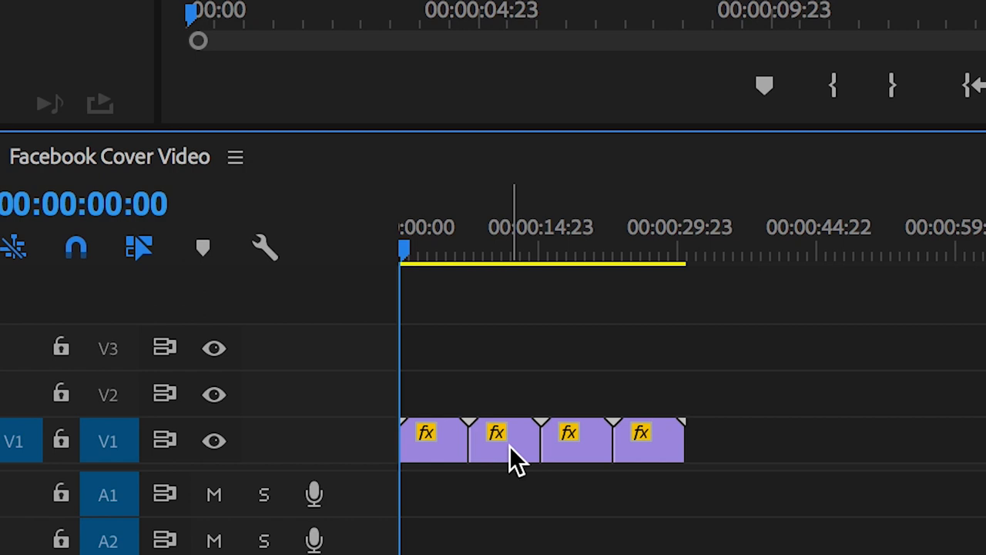
# Step: Apply Reverse Speed to the second and last clips through Speed/Duration
pyautogui.rightClick(513, 447)
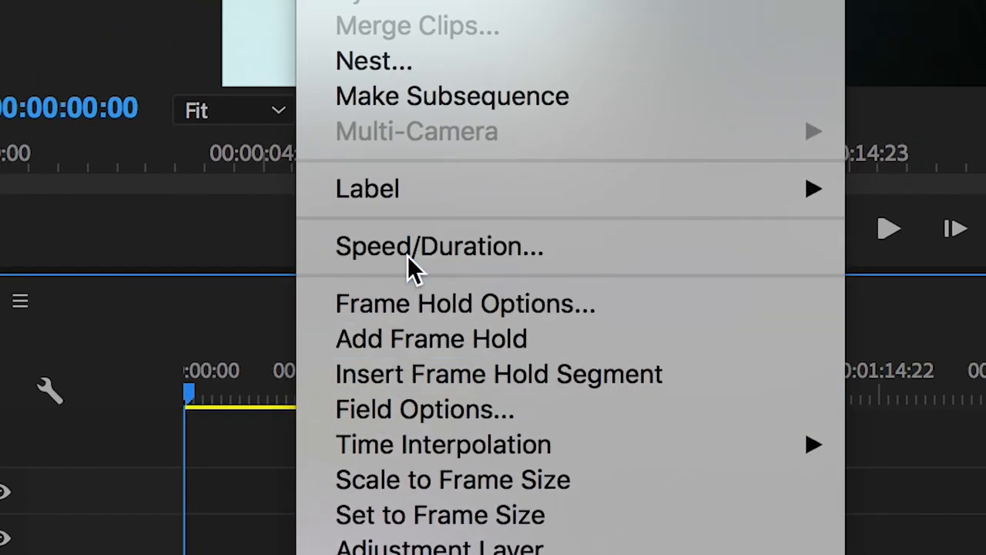
pyautogui.click(439, 246)
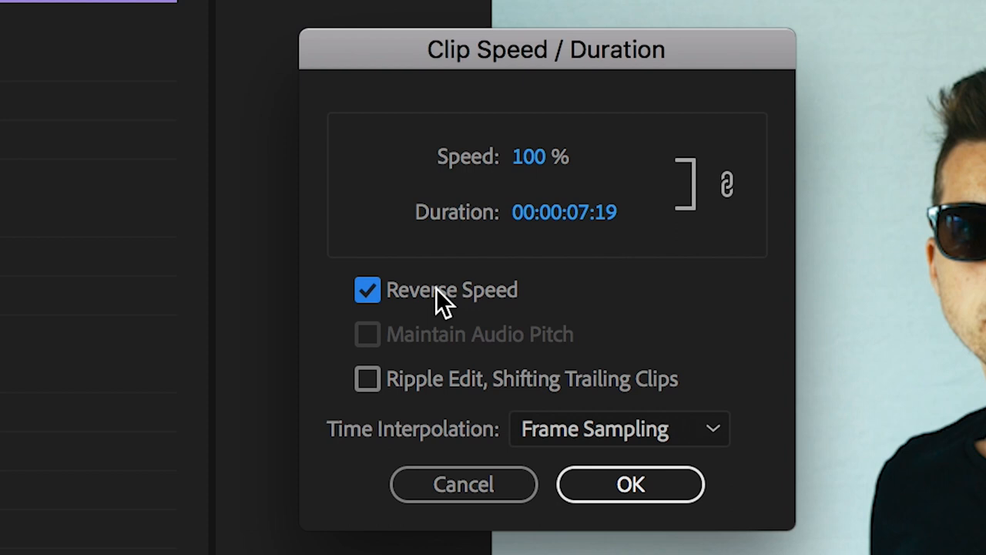
pyautogui.click(630, 484)
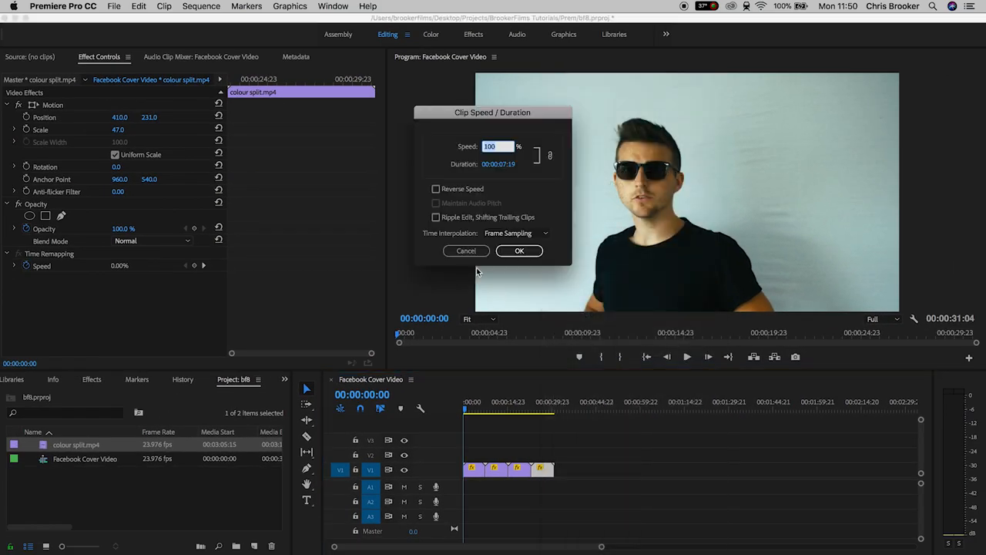
pyautogui.click(435, 189)
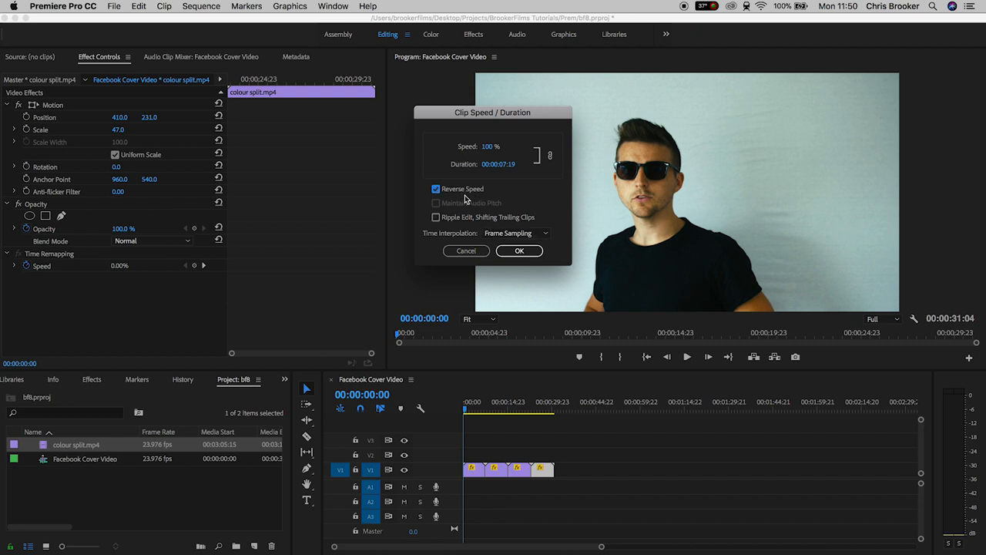
pyautogui.click(519, 251)
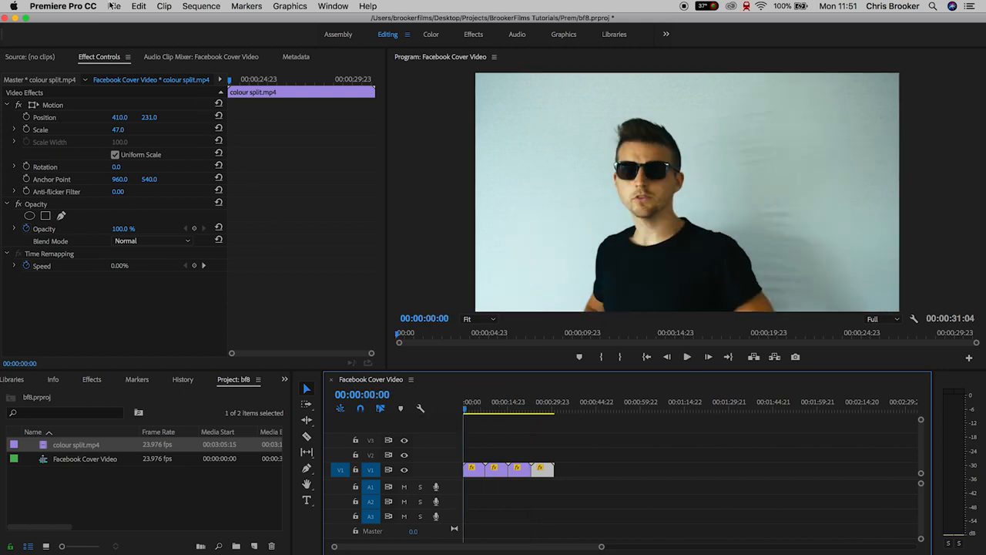
# Step: Create an 820×462 legacy title and set the LOGO font to Avenir Black
pyautogui.click(113, 6)
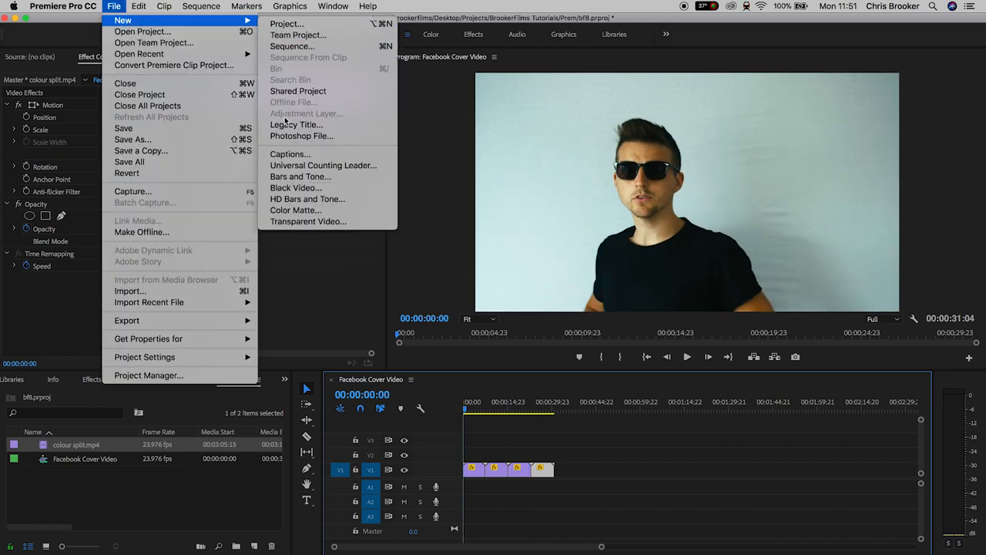
pyautogui.click(295, 124)
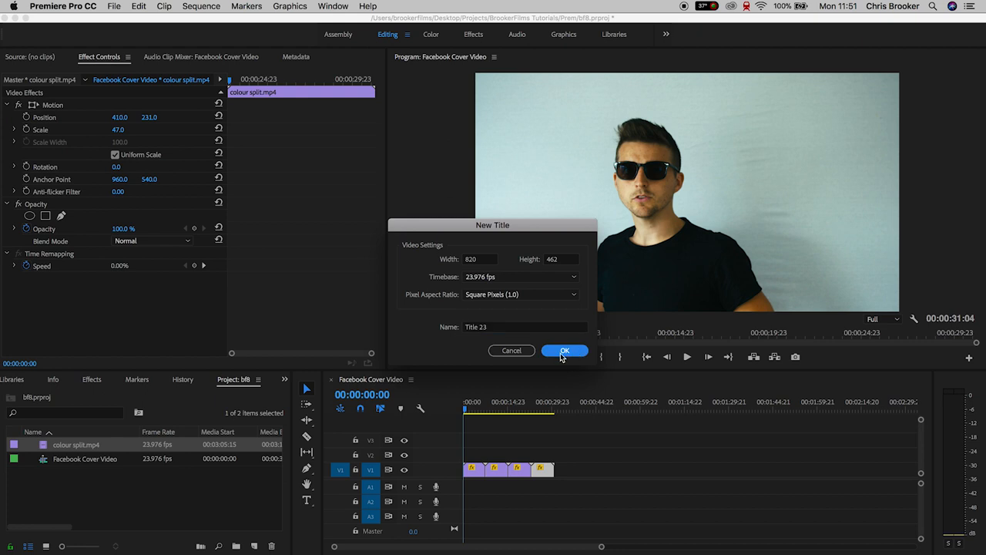
pyautogui.click(564, 351)
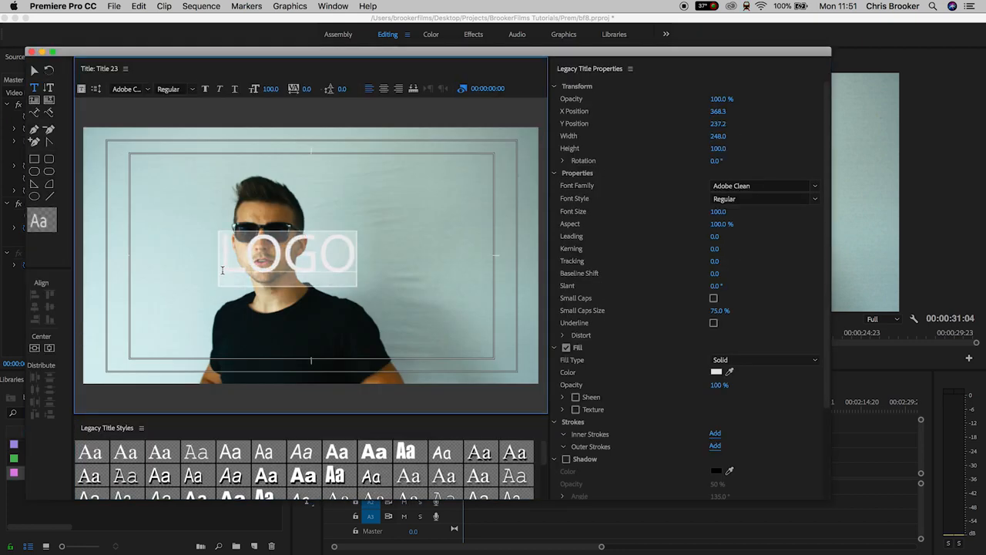
pyautogui.click(127, 89)
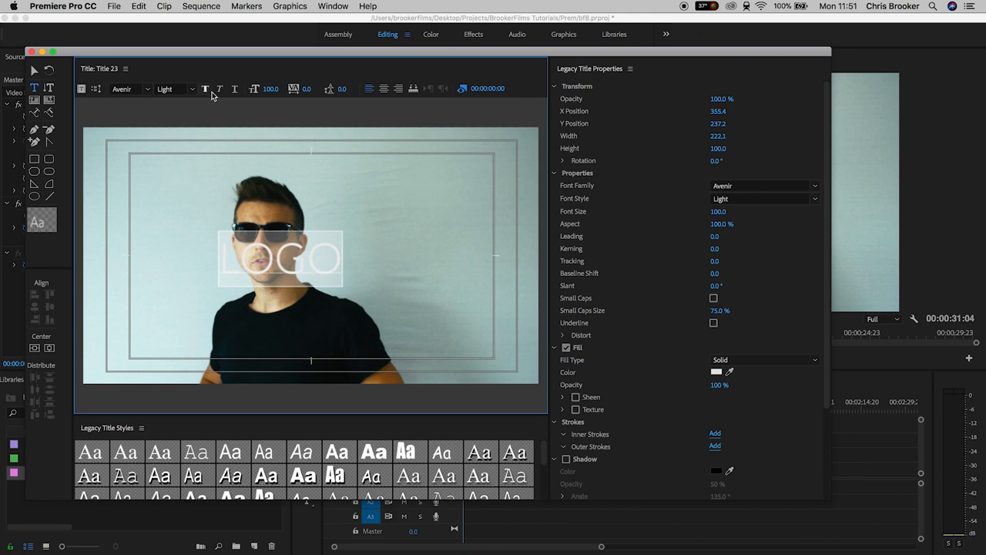
pyautogui.click(173, 89)
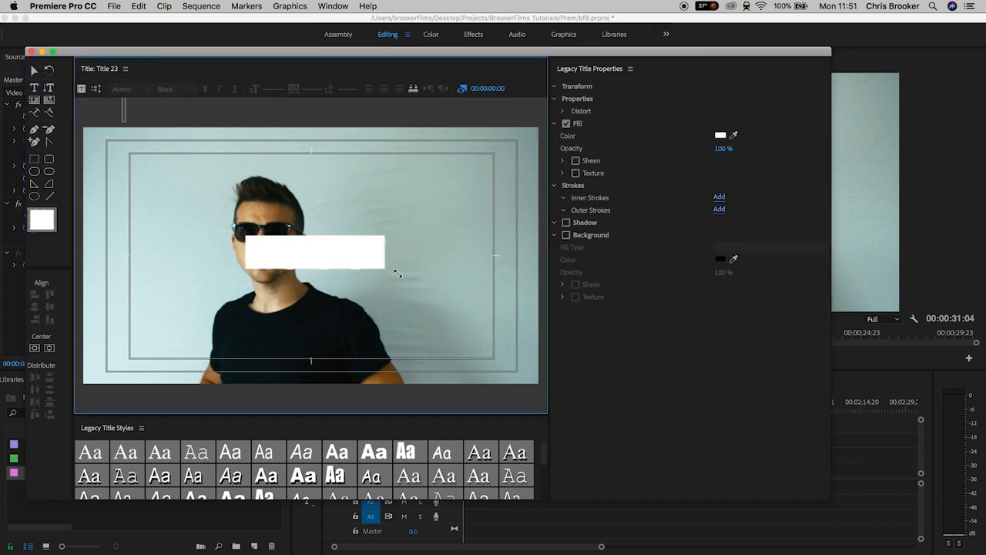
# Step: Fill the box near-black and type the slogan 'We can do this for your business.'
pyautogui.click(720, 135)
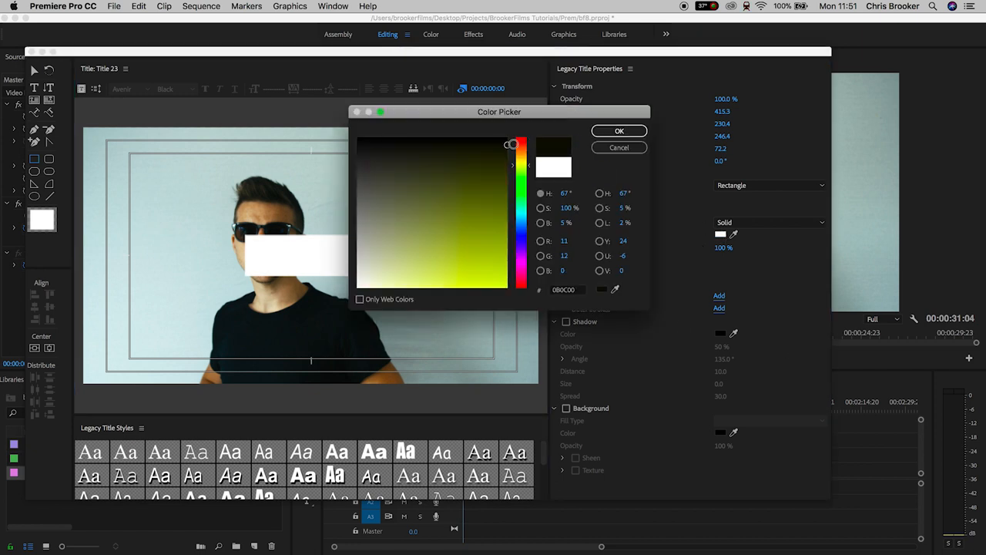
pyautogui.click(619, 130)
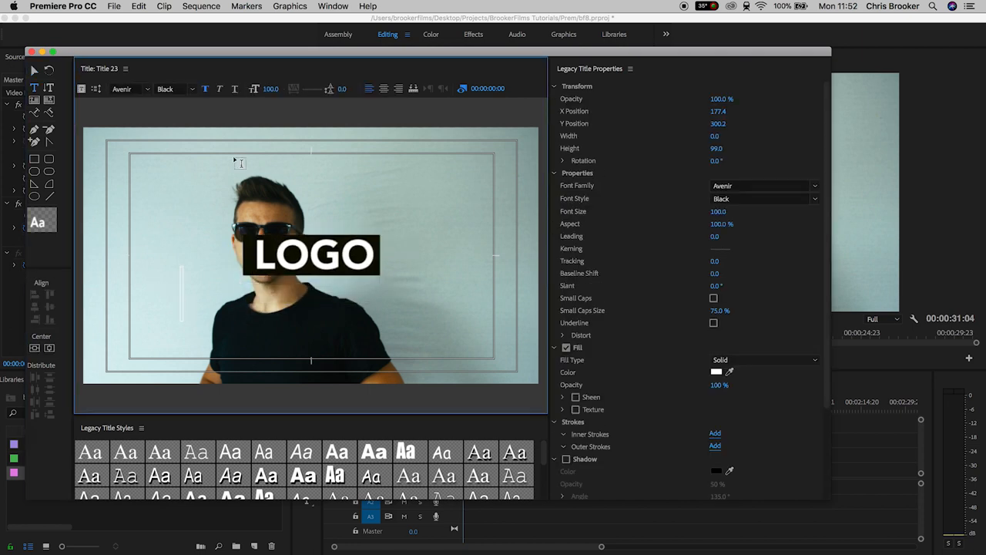
pyautogui.write('We can do this for your business.')
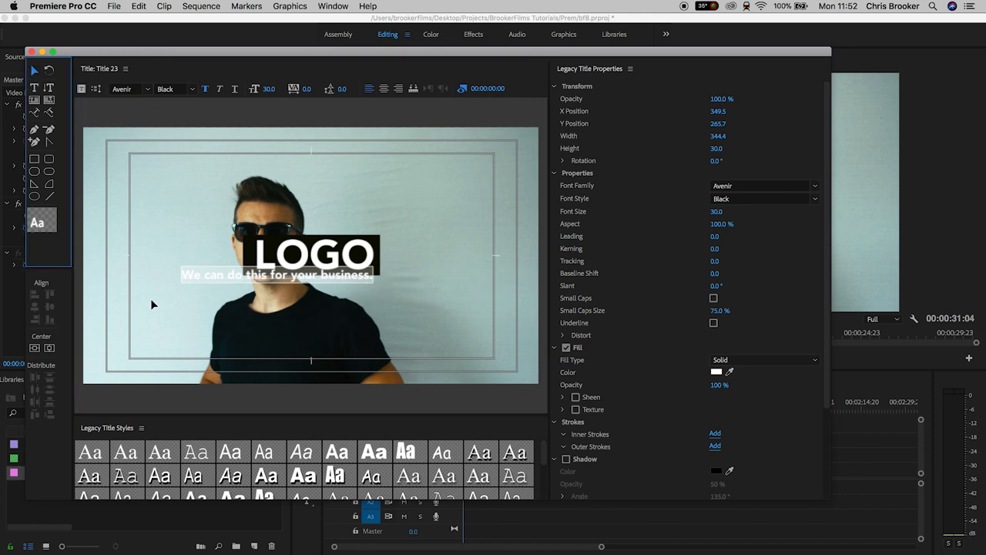
pyautogui.click(312, 279)
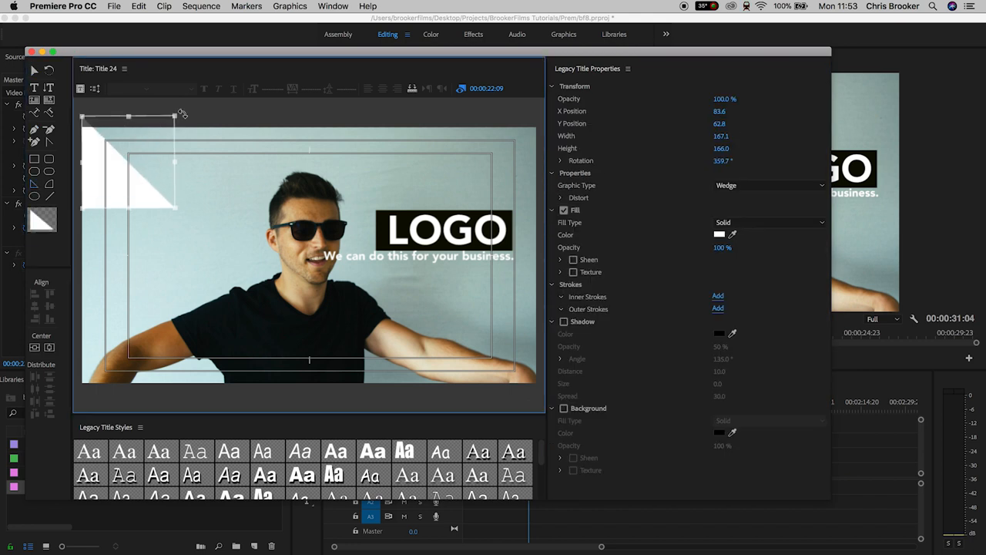
# Step: Resize the top-left white wedge
pyautogui.click(560, 85)
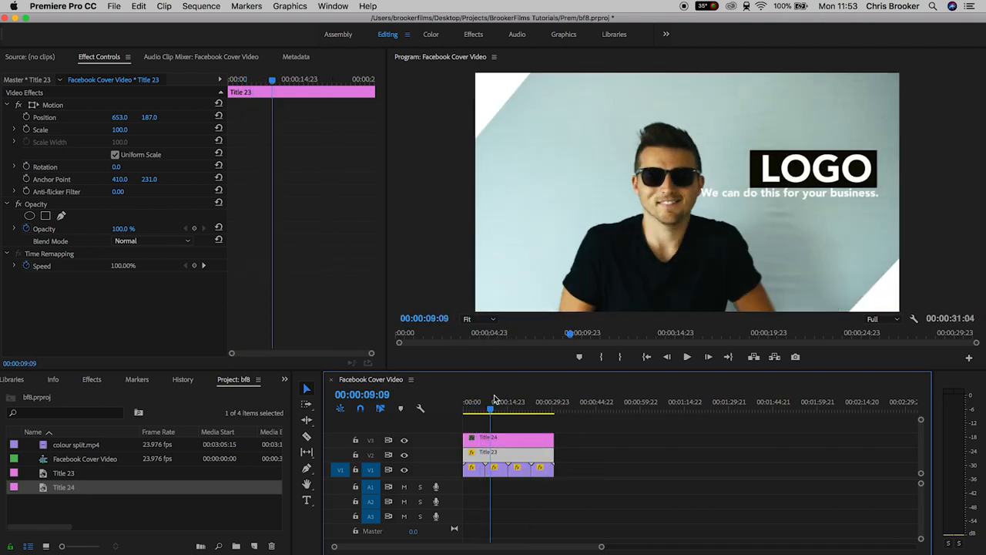
# Step: Launch Export Media for the Facebook Cover Video sequence
pyautogui.click(547, 408)
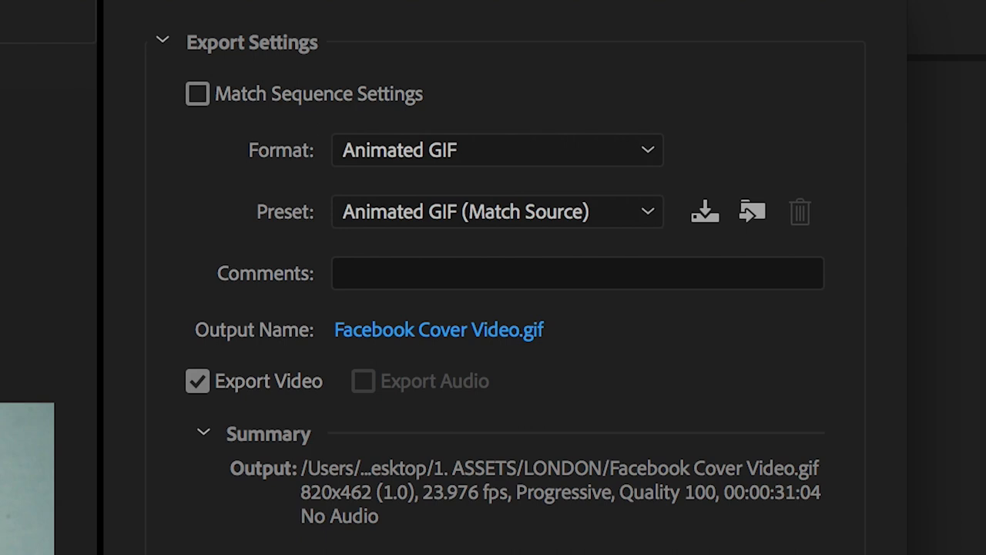
# Step: Choose H.264 as the export format with the Match Source - High bitrate preset
pyautogui.click(497, 149)
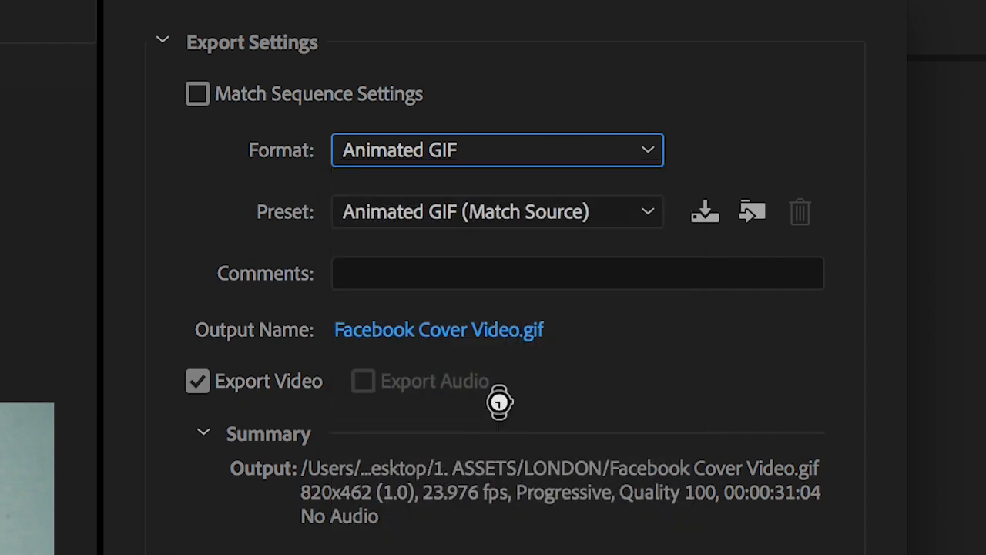
pyautogui.click(497, 149)
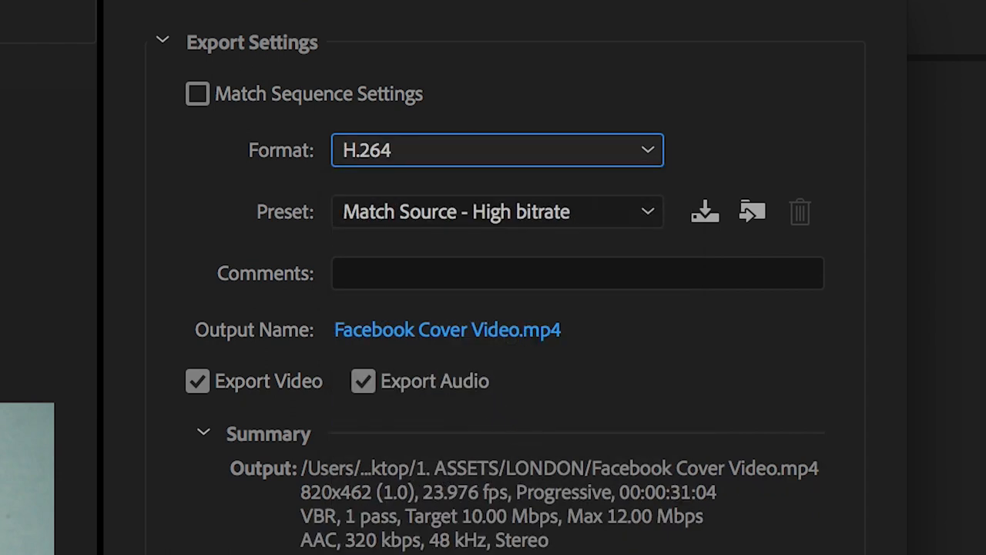
pyautogui.scroll(-3)
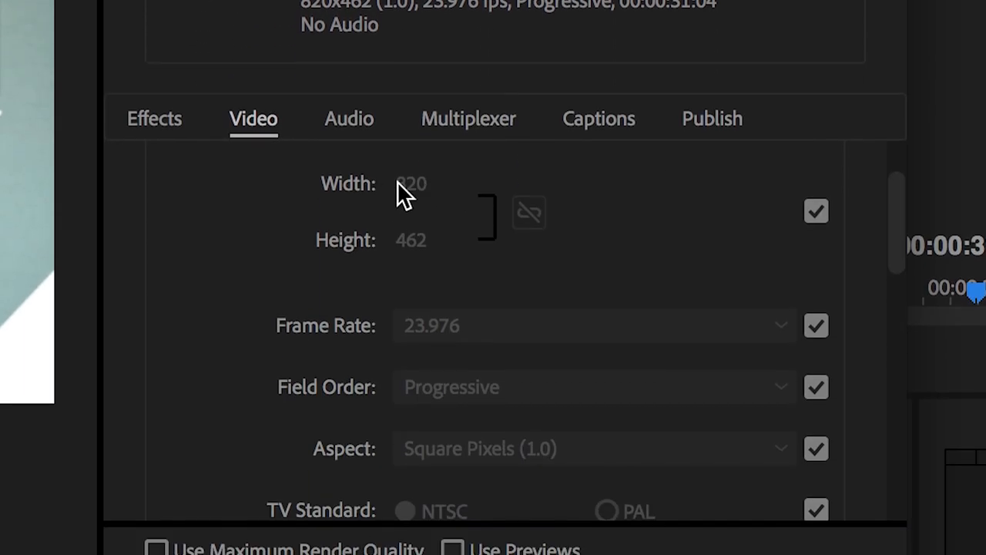
pyautogui.moveTo(901, 247)
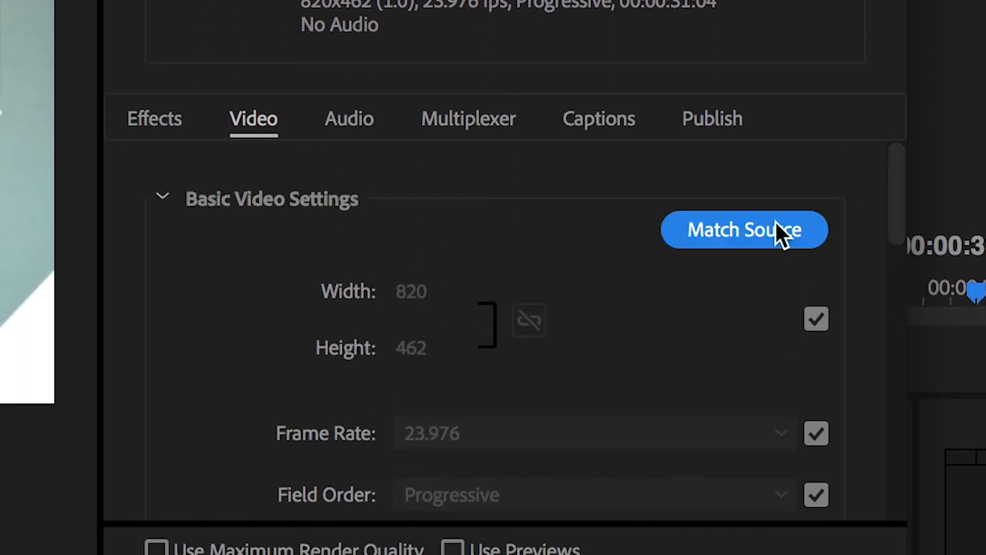
pyautogui.moveTo(883, 204)
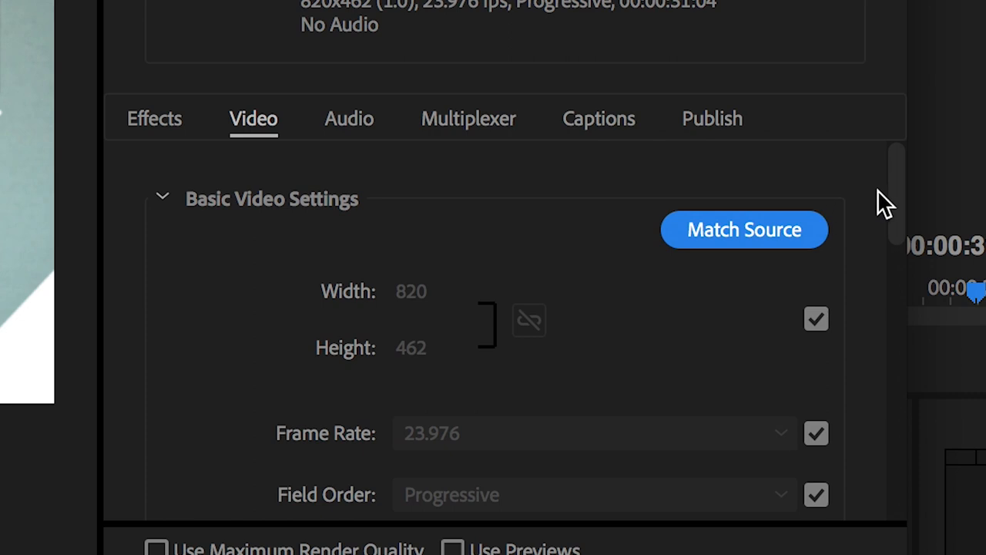
# Step: Enable maximum depth and render quality, use 14 Mbps CBR, and export
pyautogui.scroll(-3)
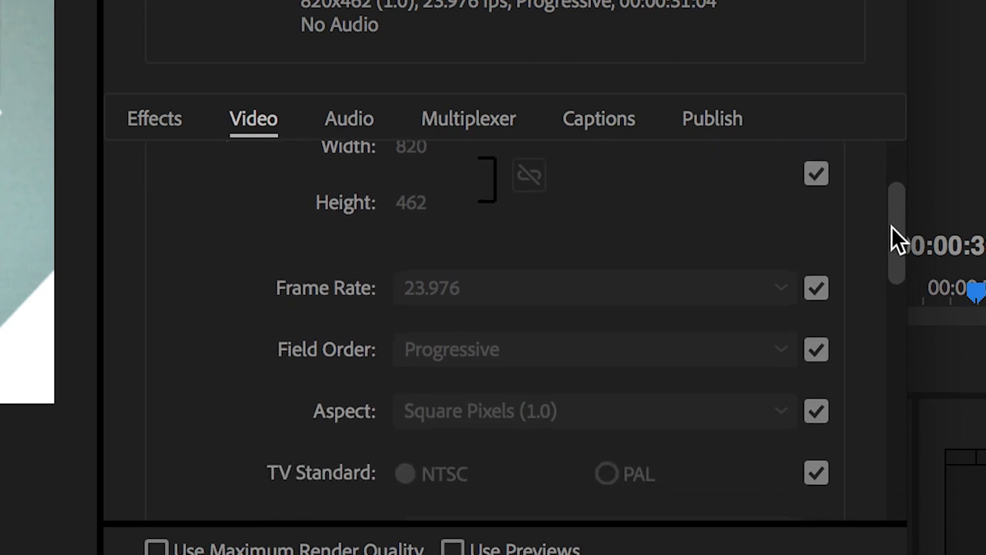
pyautogui.scroll(-3)
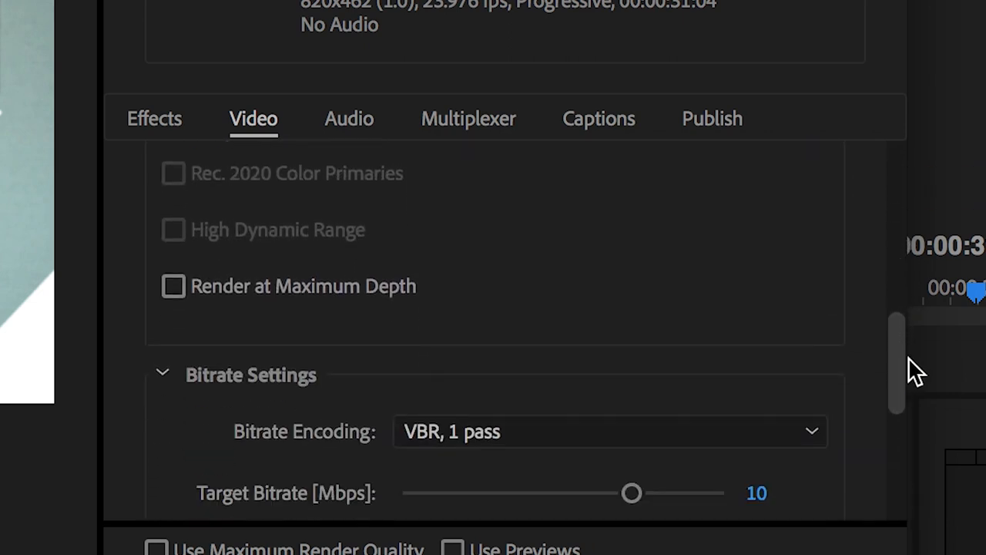
pyautogui.click(173, 286)
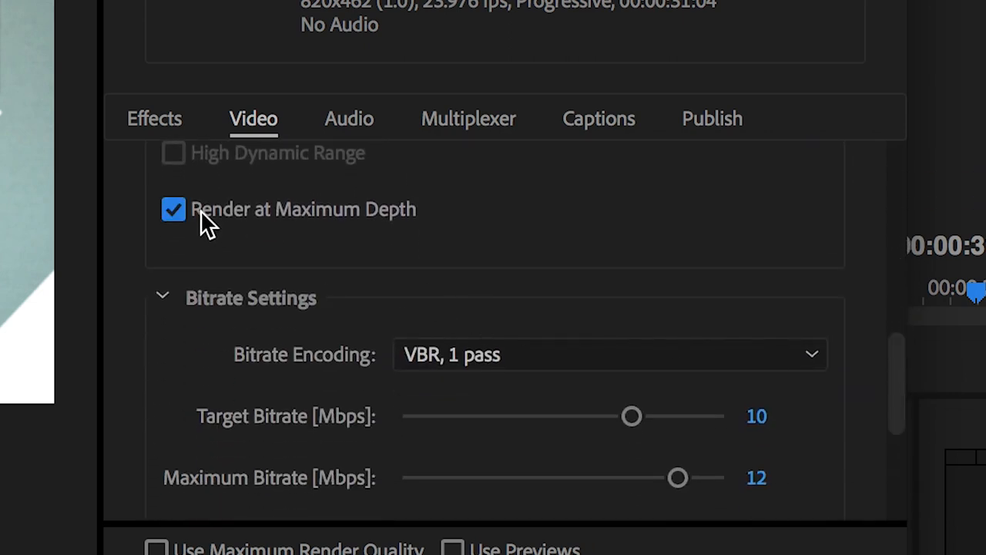
pyautogui.click(609, 354)
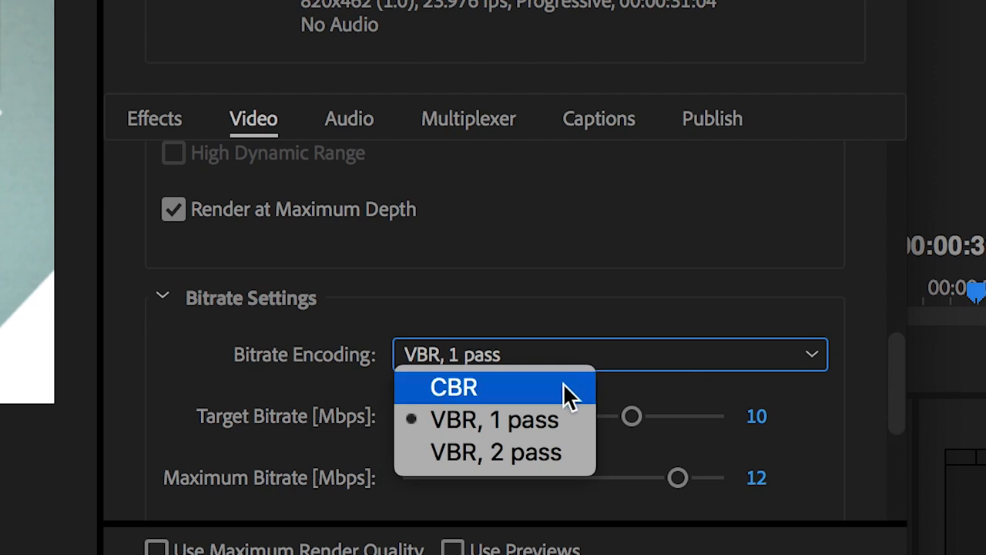
pyautogui.click(452, 387)
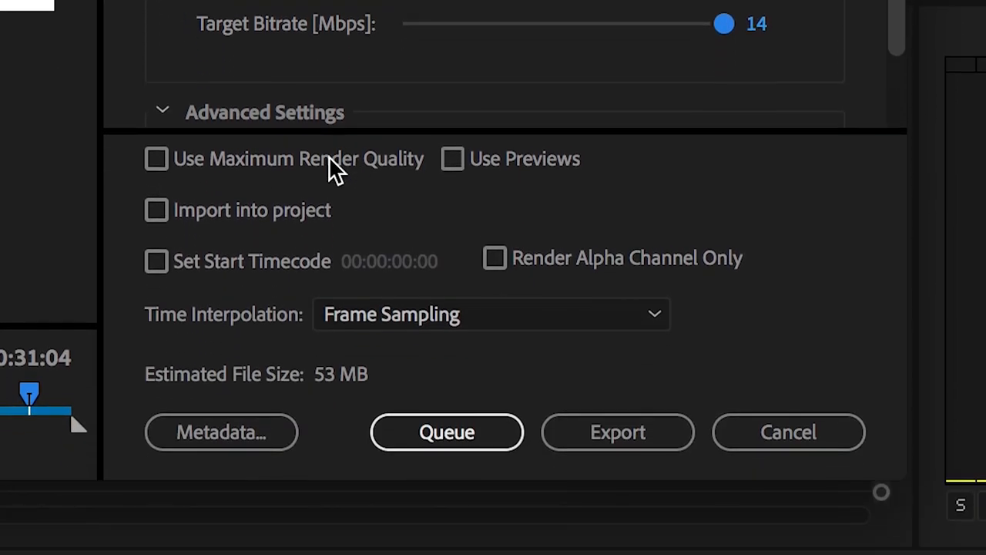
pyautogui.click(156, 158)
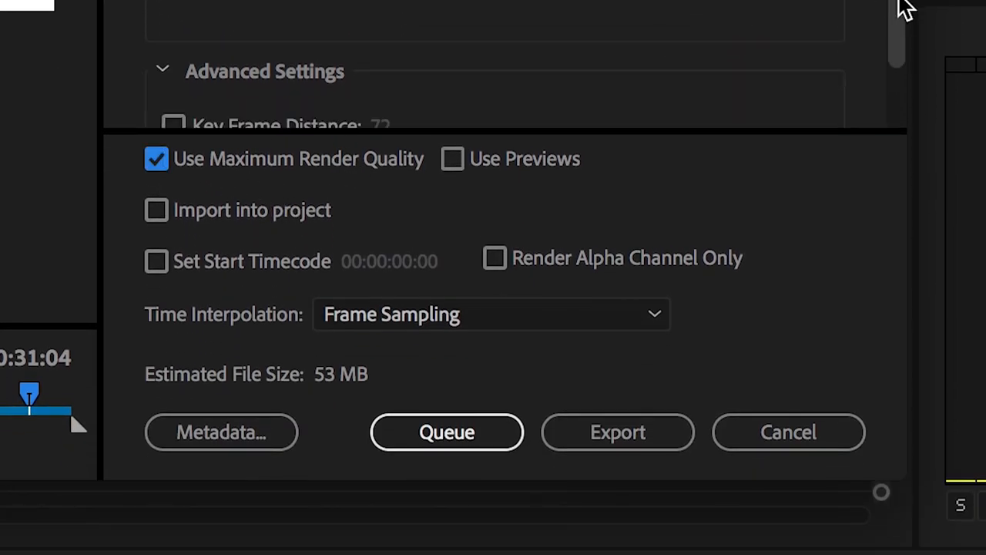
pyautogui.scroll(3)
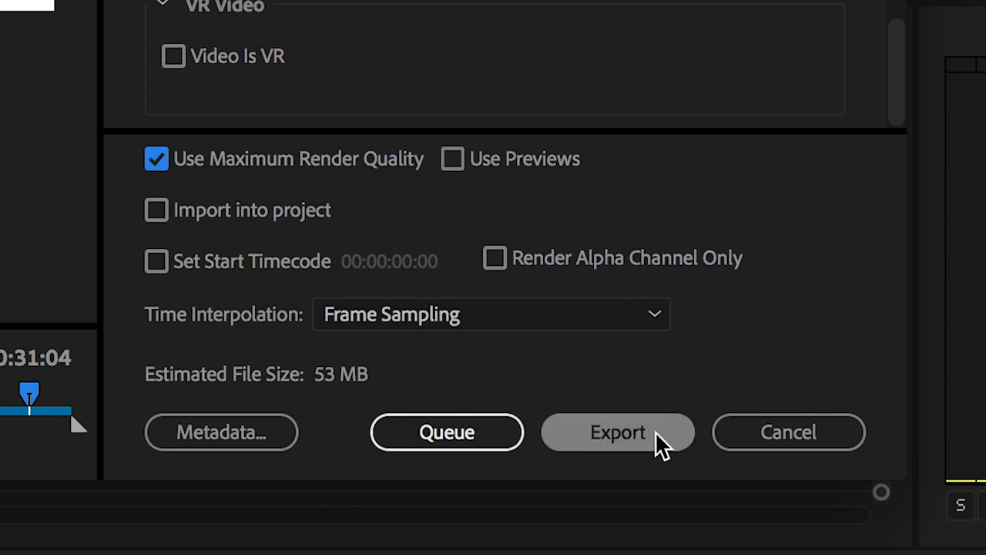
pyautogui.click(617, 432)
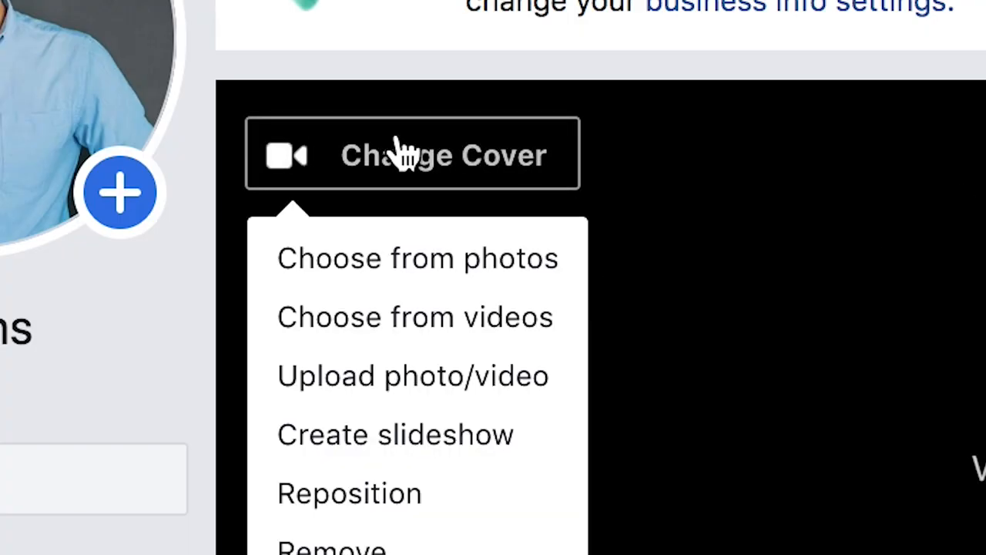
pyautogui.moveTo(375, 376)
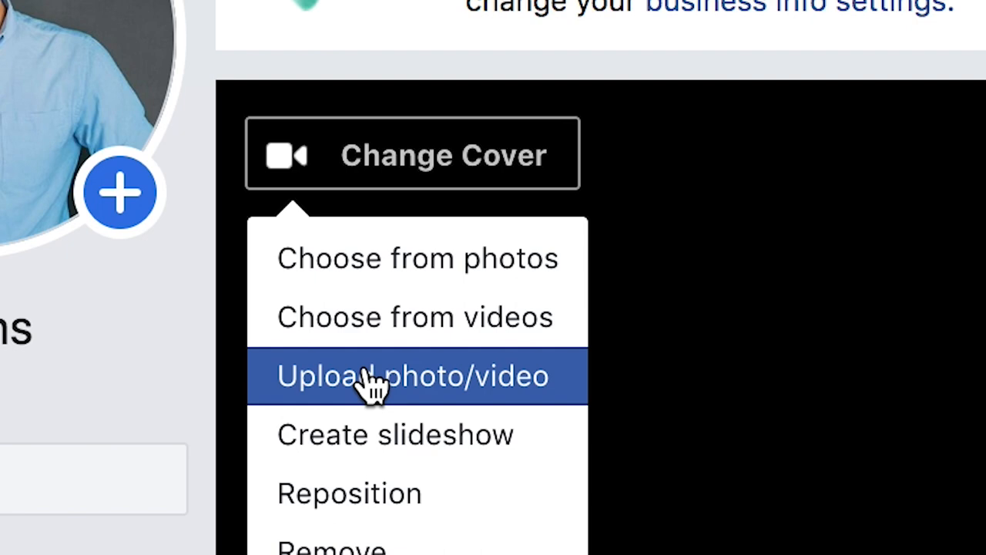
# Step: Choose to upload a new video as the page cover
pyautogui.click(414, 375)
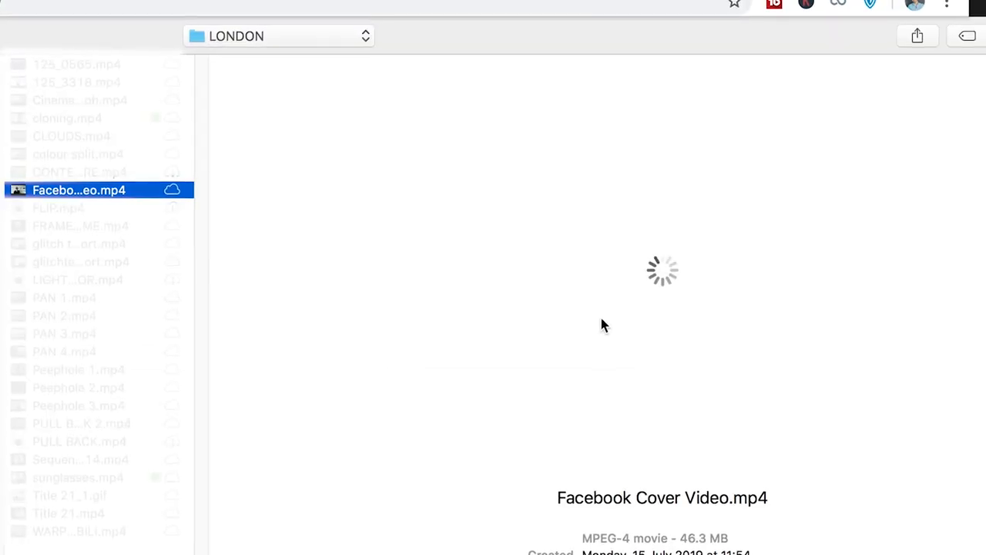